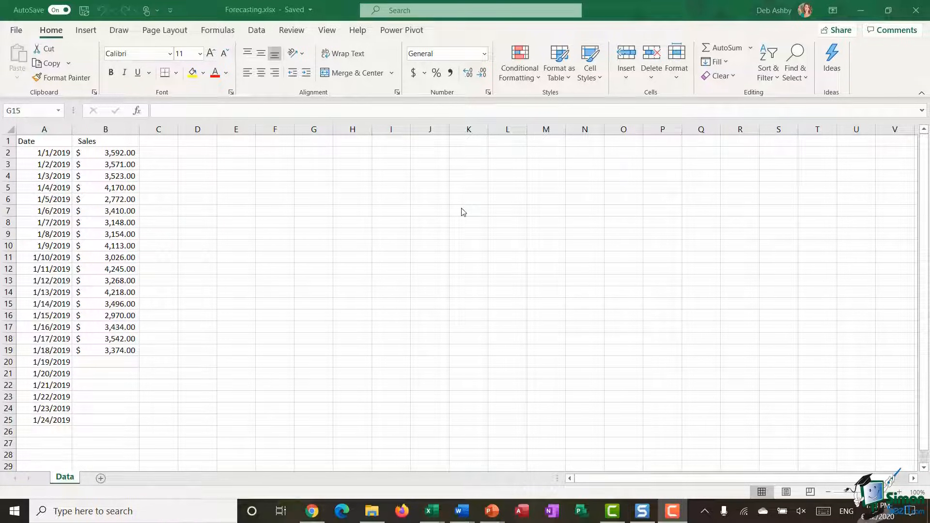
# Show the Data ribbon with its forecasting commands over the daily sales sheet.
pyautogui.click(313, 303)
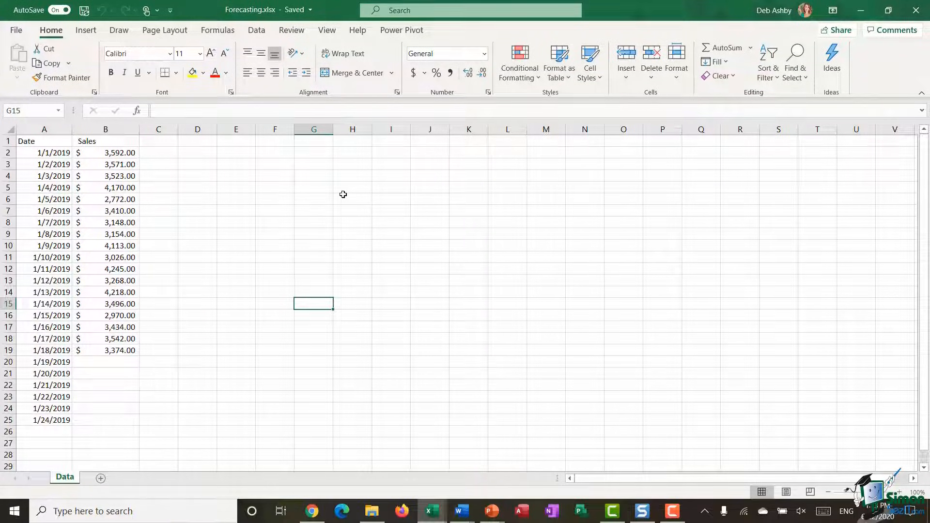
pyautogui.click(256, 30)
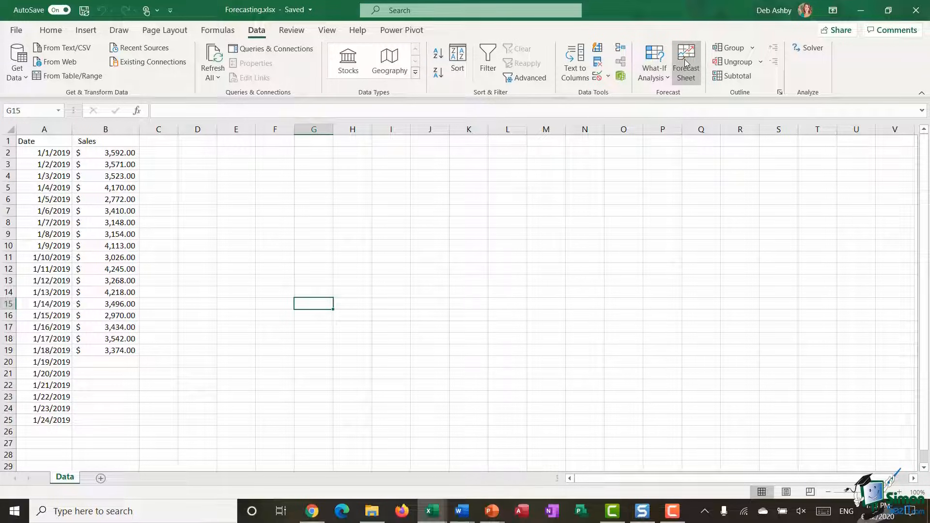
pyautogui.moveTo(686, 62)
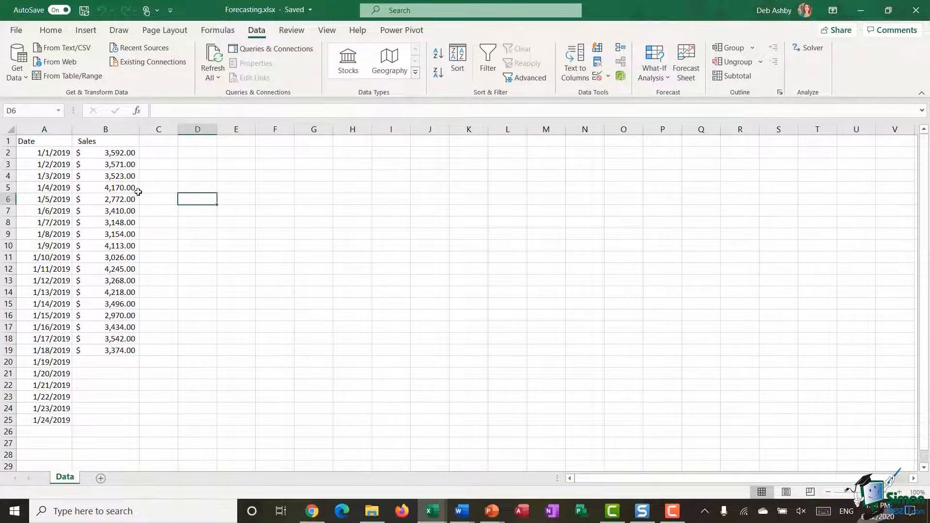
pyautogui.moveTo(97, 155)
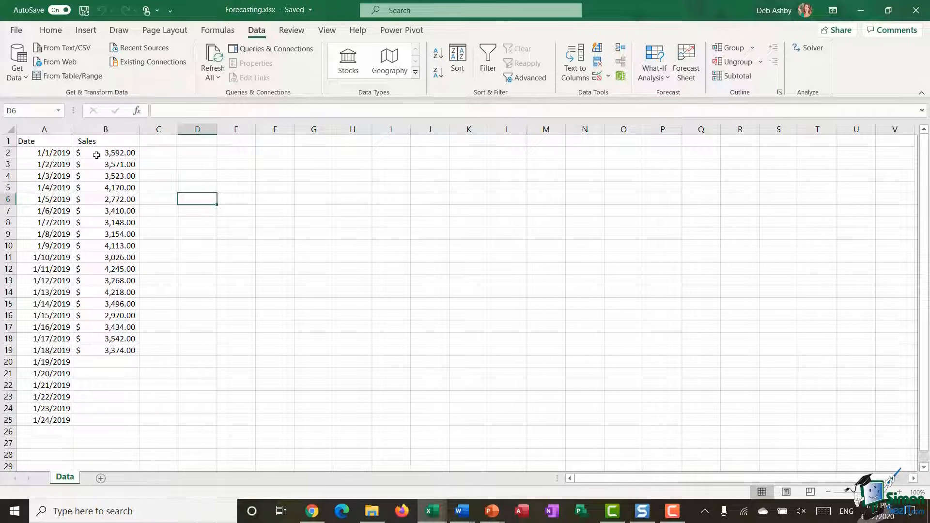
pyautogui.click(44, 129)
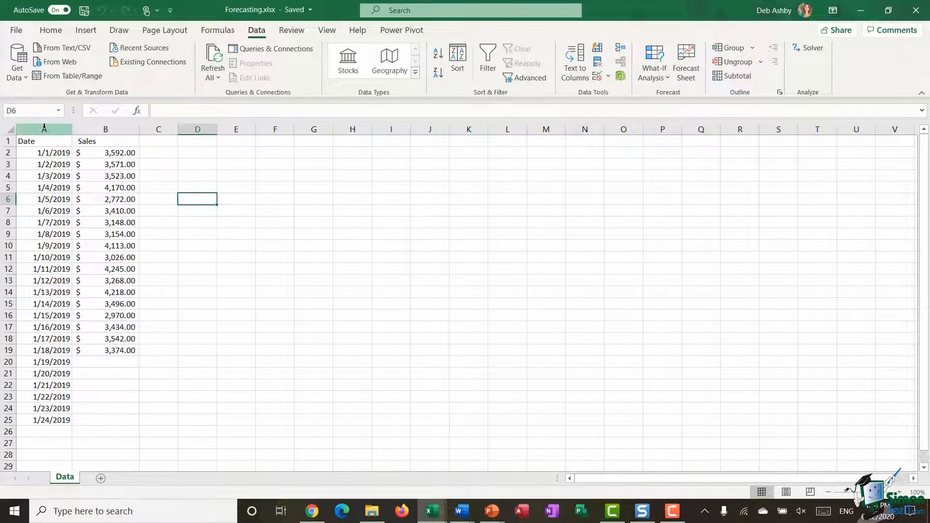
pyautogui.click(44, 129)
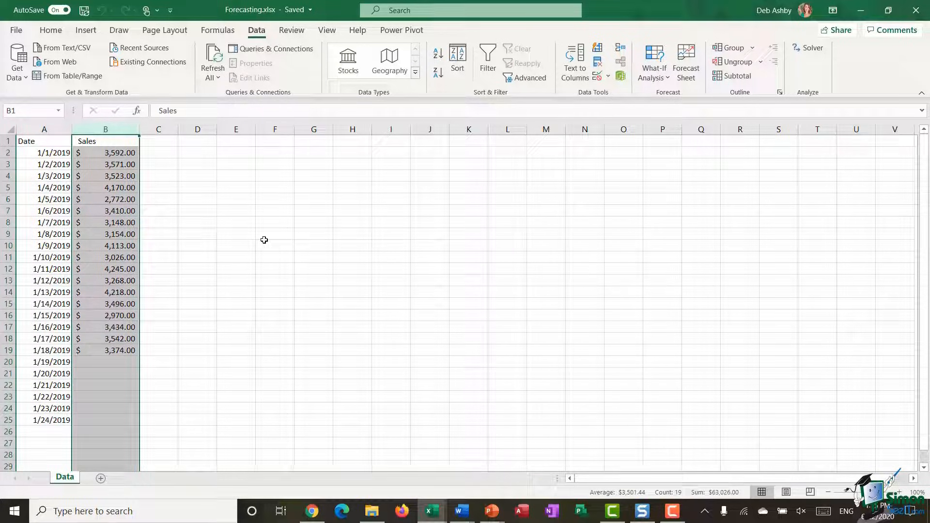
pyautogui.moveTo(19, 164)
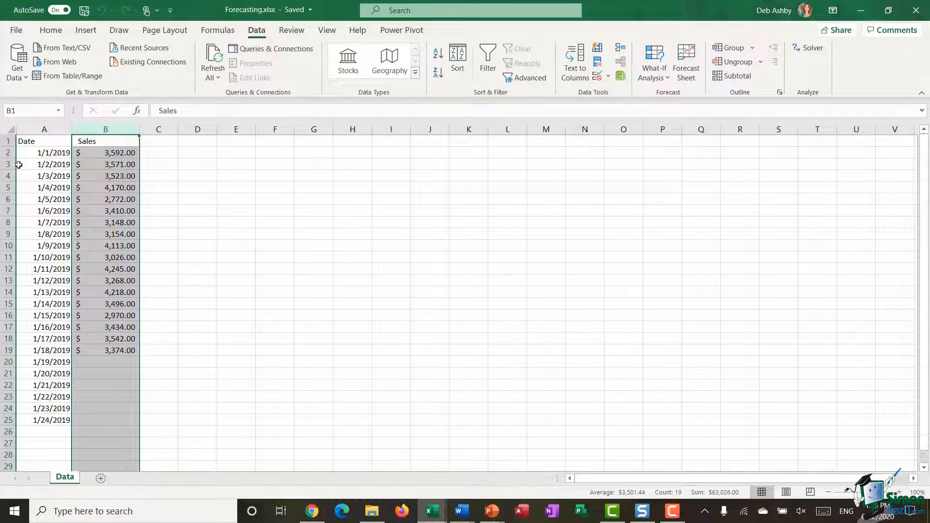
pyautogui.click(44, 128)
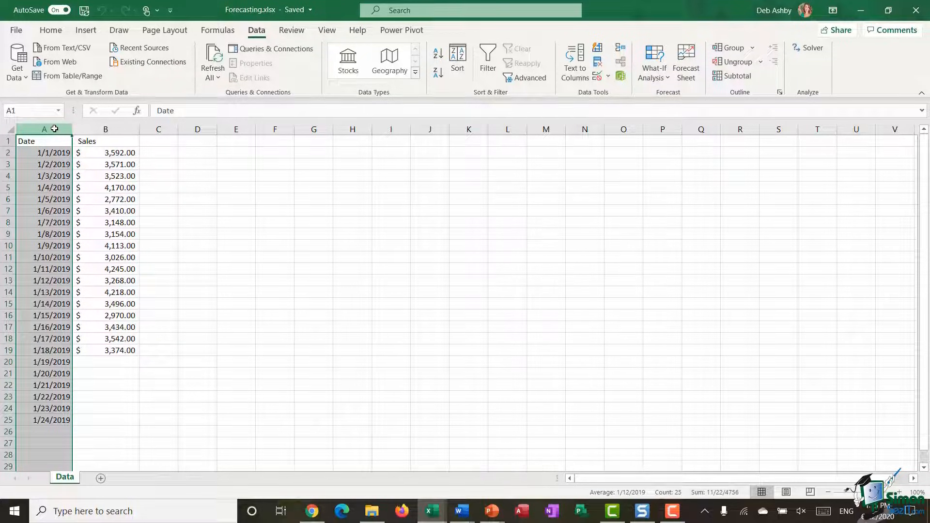
pyautogui.click(104, 362)
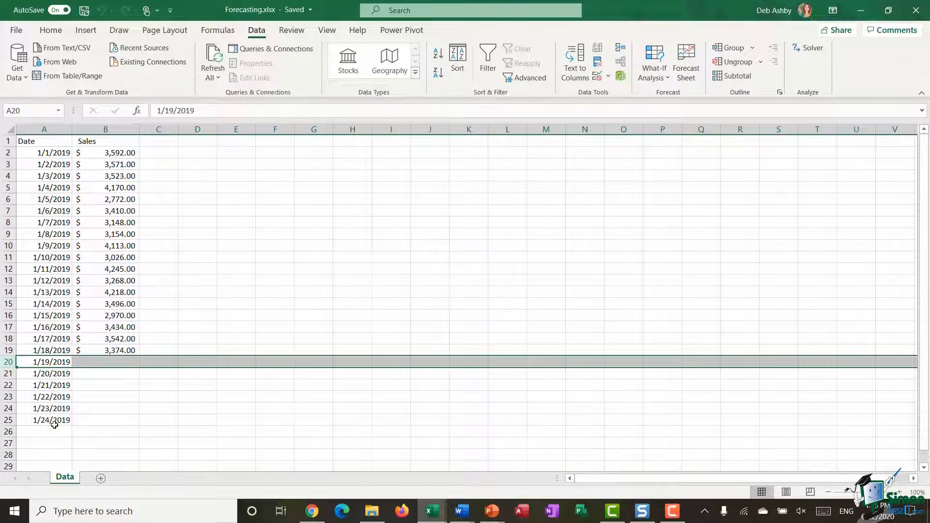
pyautogui.click(235, 269)
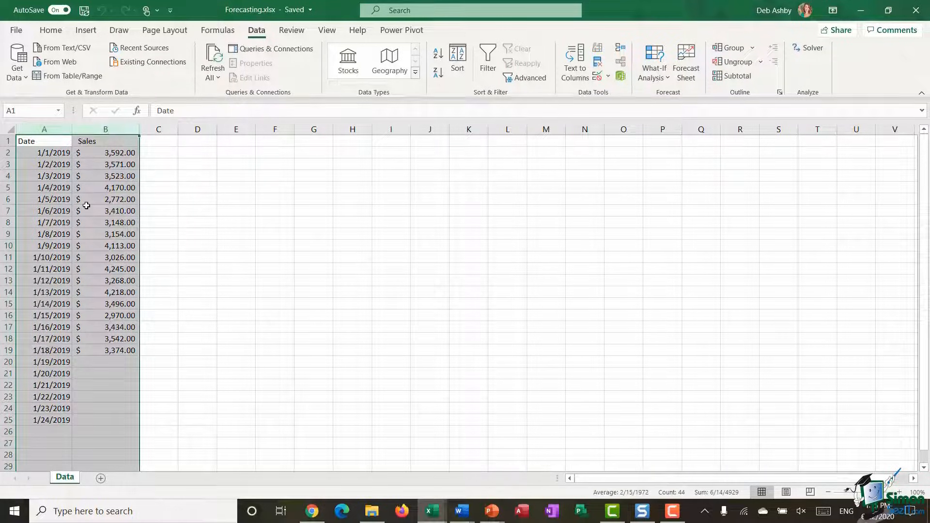
pyautogui.moveTo(120, 173)
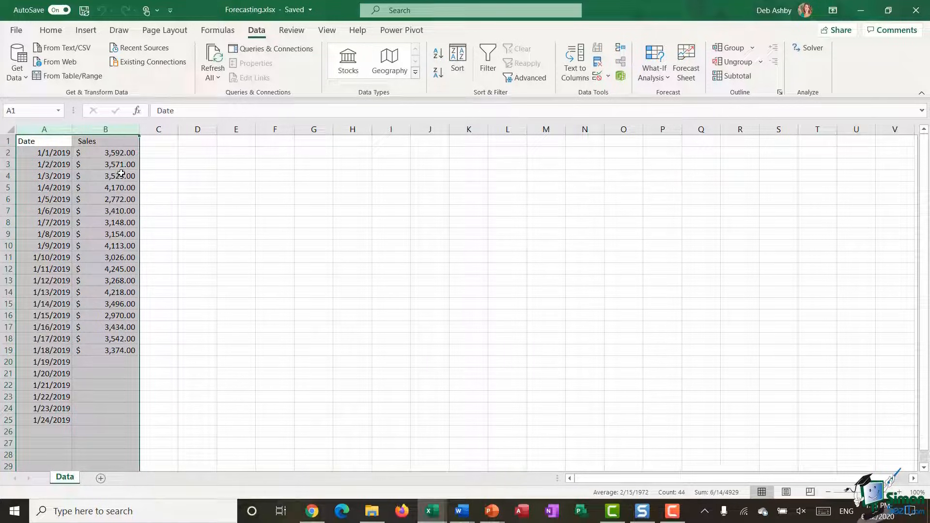
pyautogui.click(104, 152)
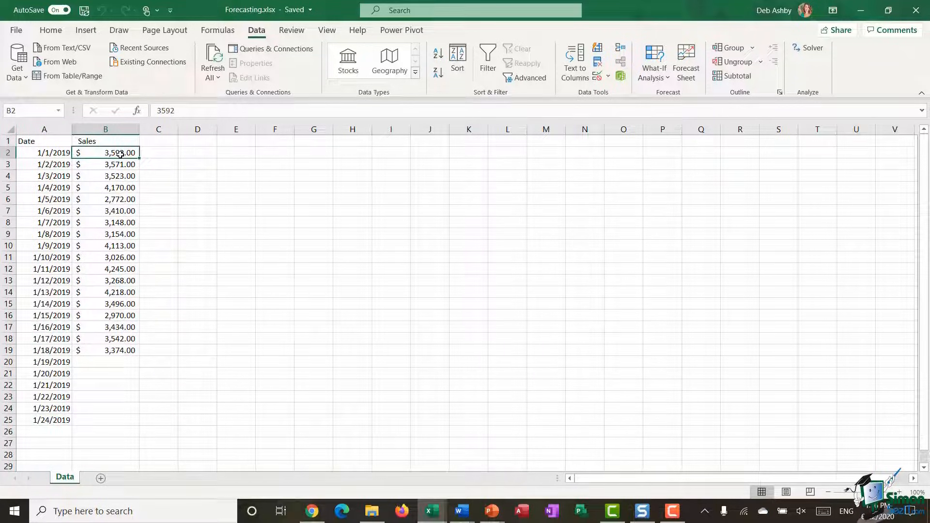
pyautogui.click(44, 165)
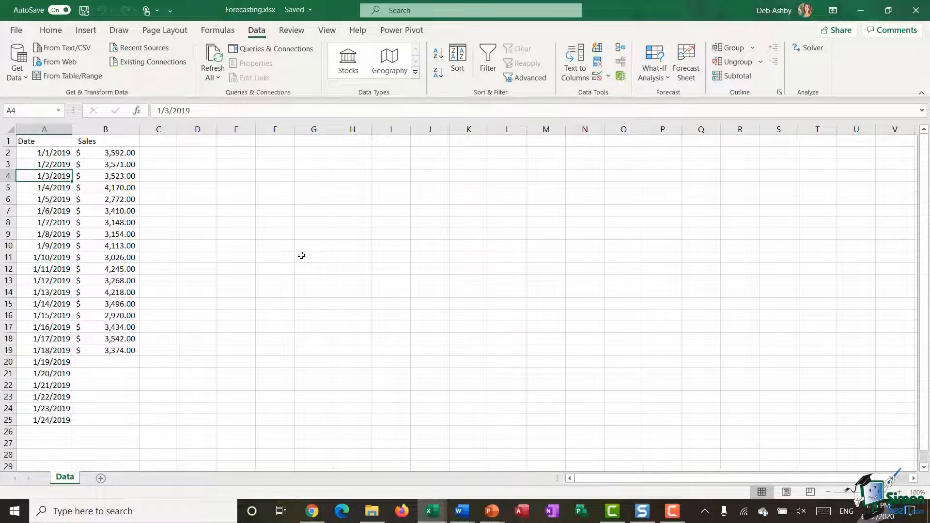
pyautogui.moveTo(158, 206)
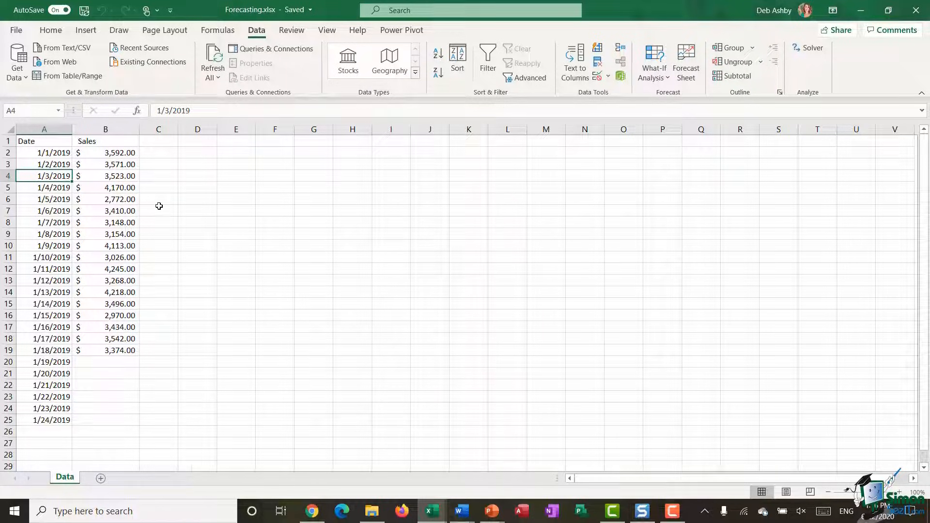
pyautogui.click(44, 129)
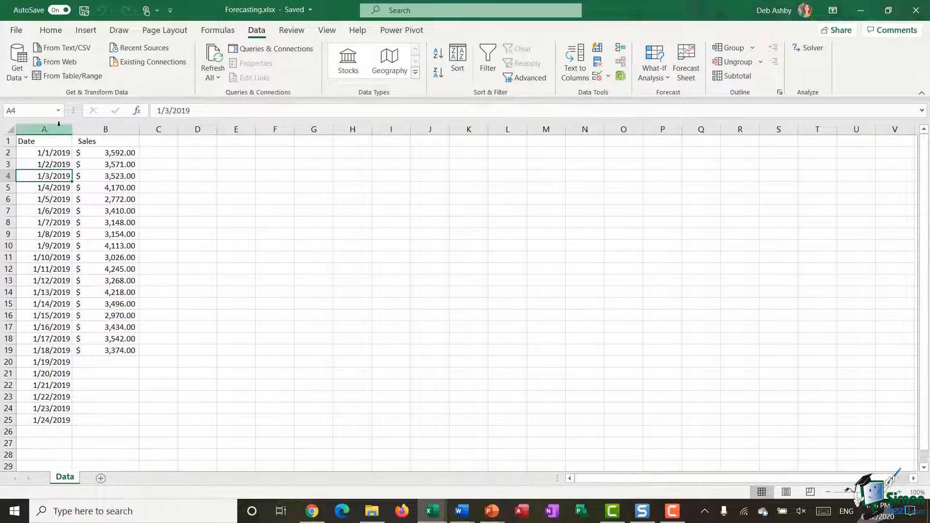
pyautogui.click(43, 129)
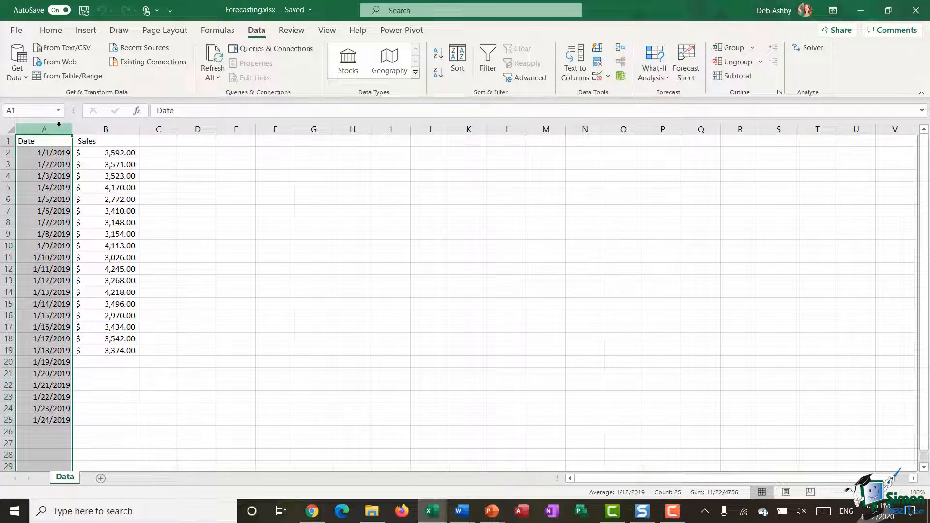
pyautogui.moveTo(73, 126)
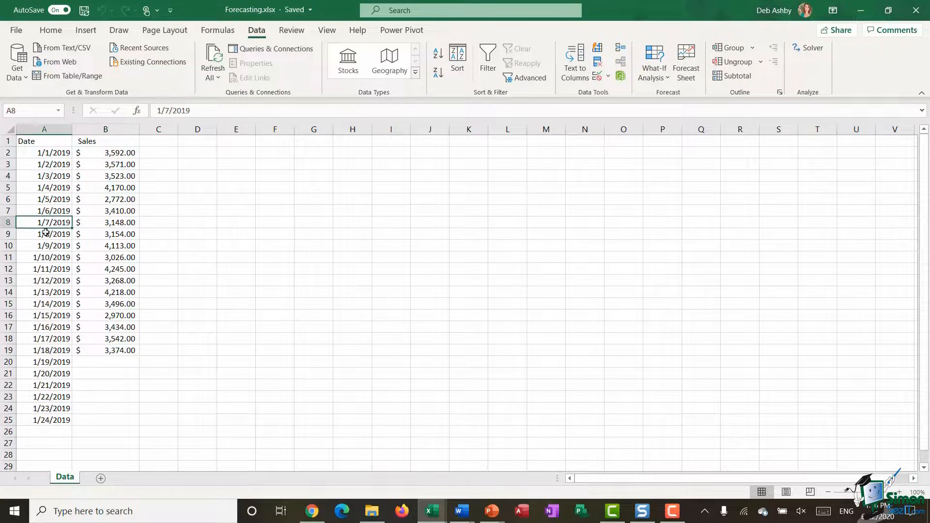
pyautogui.click(43, 257)
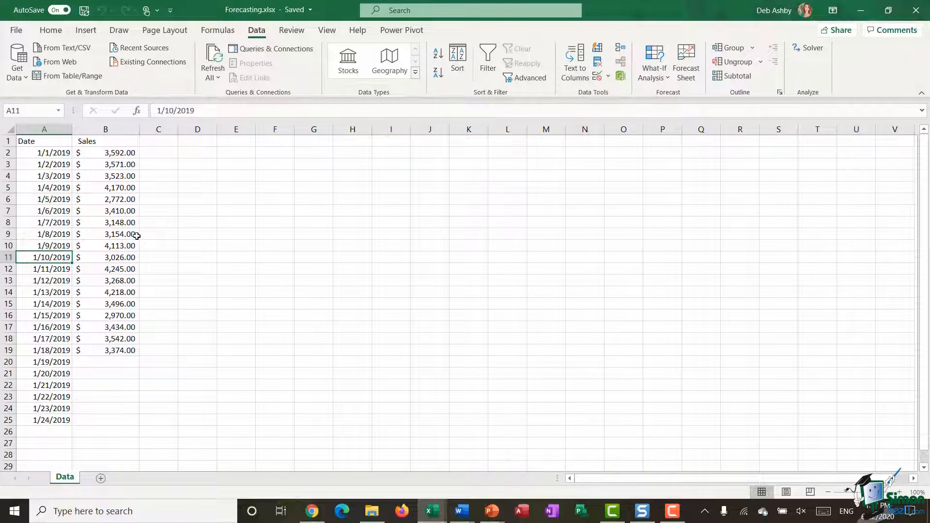
pyautogui.click(86, 141)
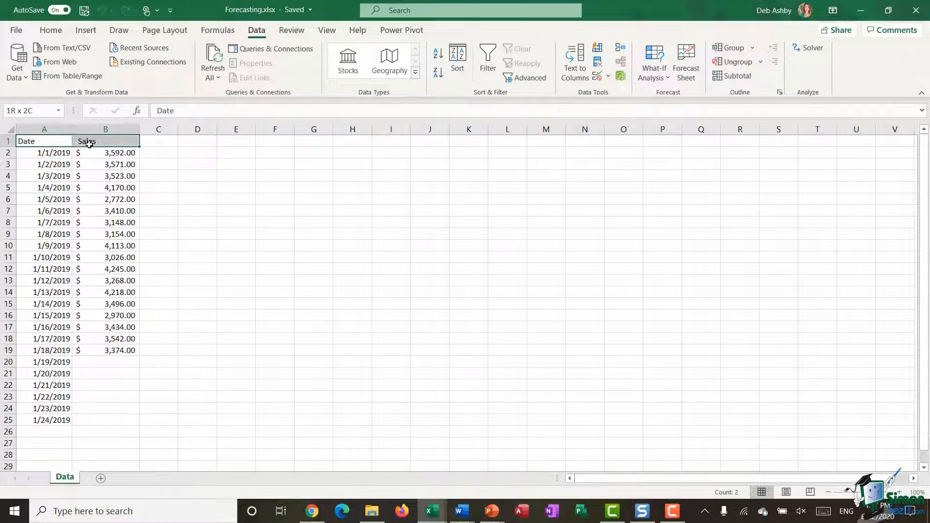
# Select Date and Sales A1:B25 and preview a forecast worksheet from it.
pyautogui.moveTo(43, 140); pyautogui.dragTo(105, 419)
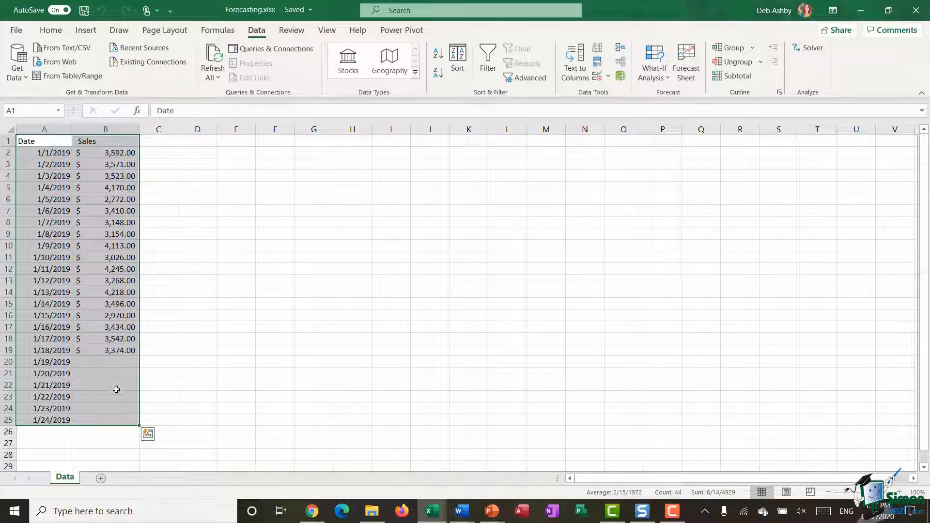
pyautogui.moveTo(121, 380)
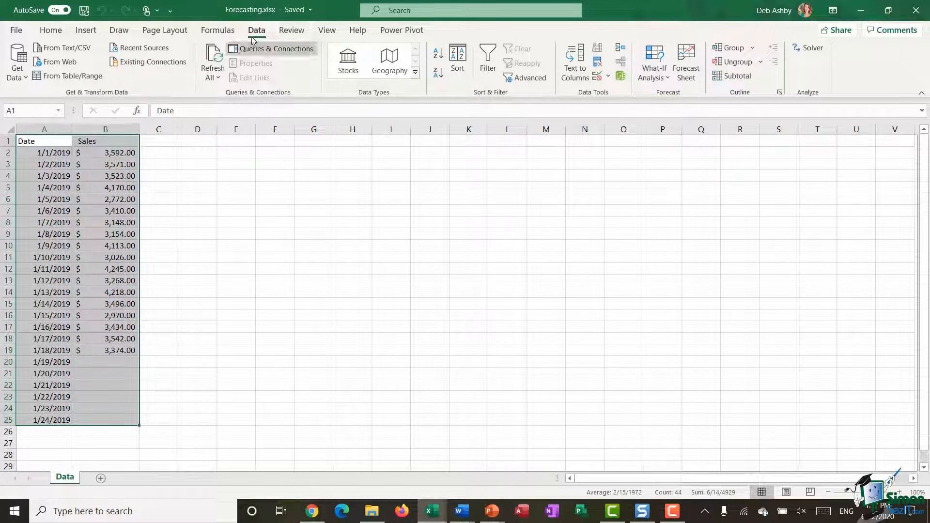
pyautogui.moveTo(408, 205)
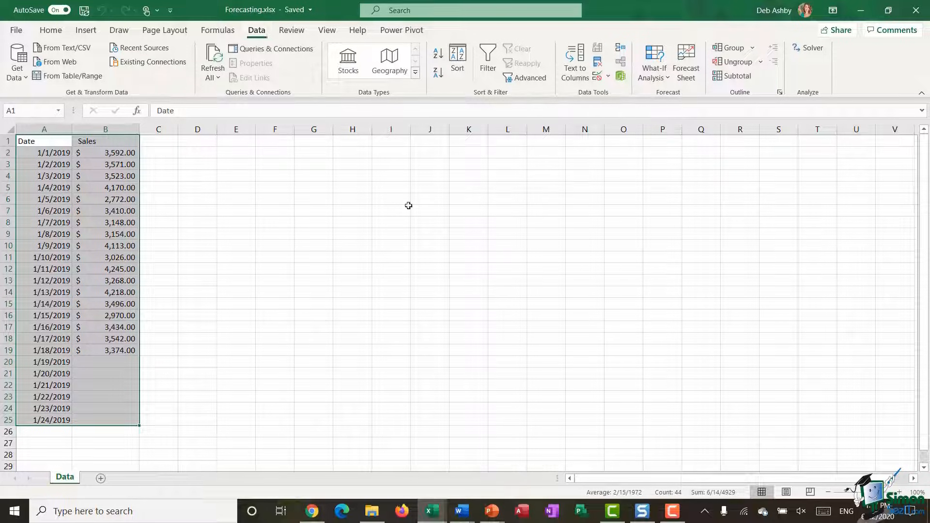
pyautogui.click(686, 61)
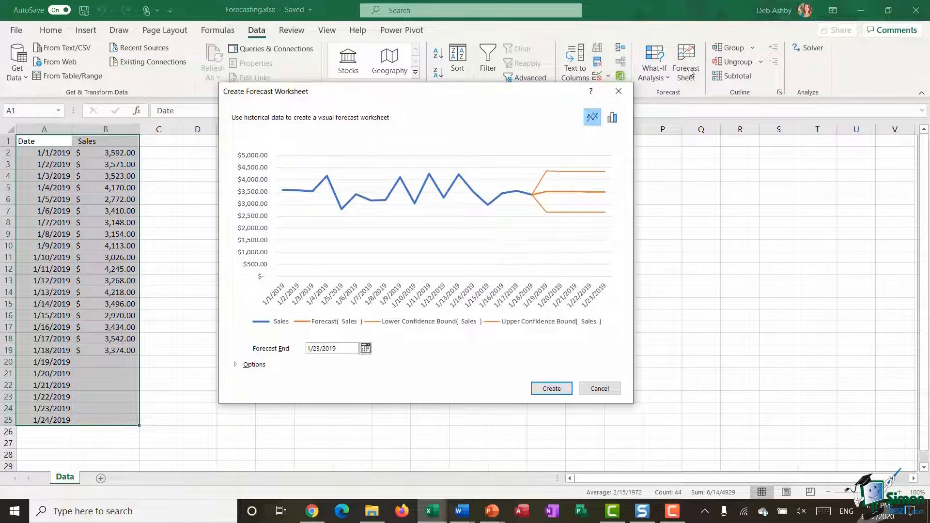
pyautogui.moveTo(398, 206)
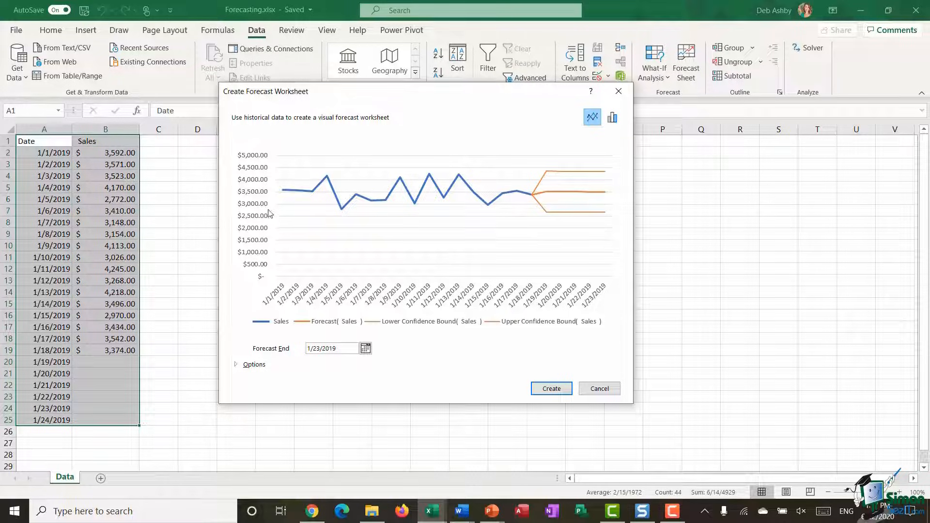
pyautogui.moveTo(374, 207)
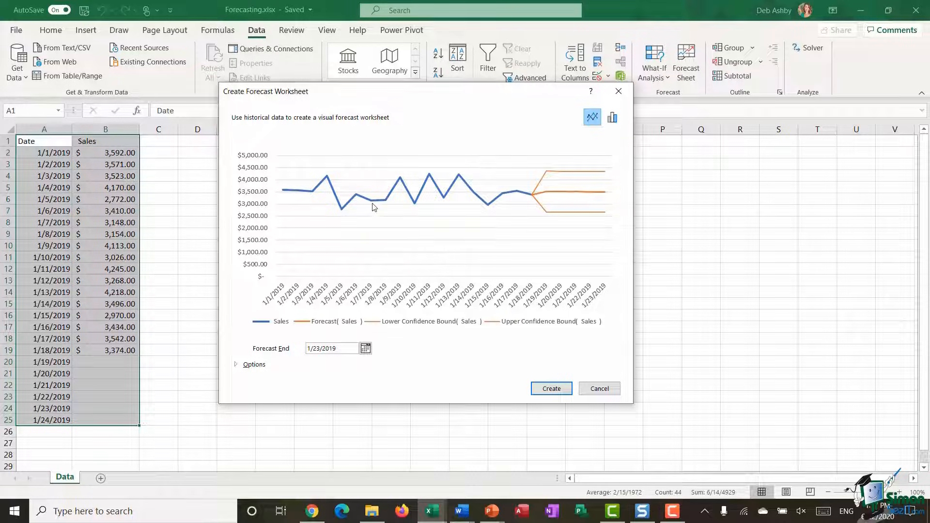
pyautogui.moveTo(517, 203)
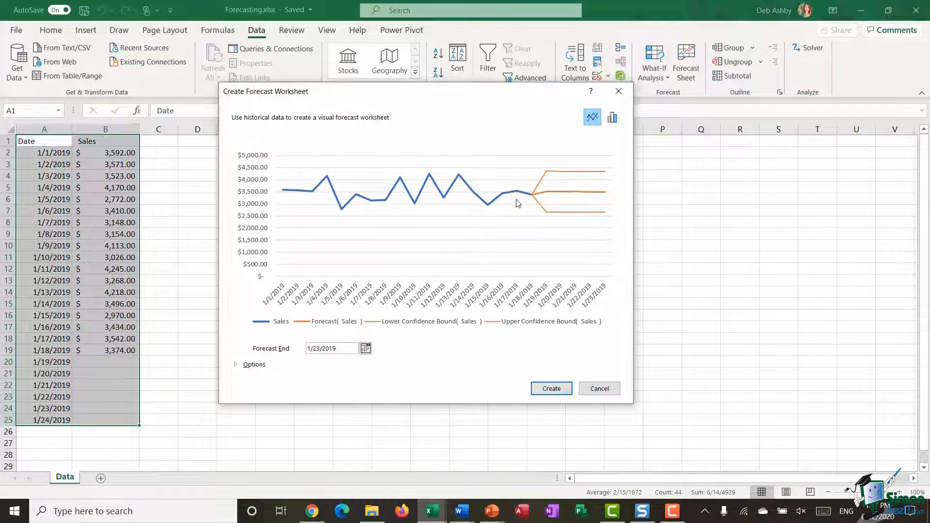
pyautogui.moveTo(316, 332)
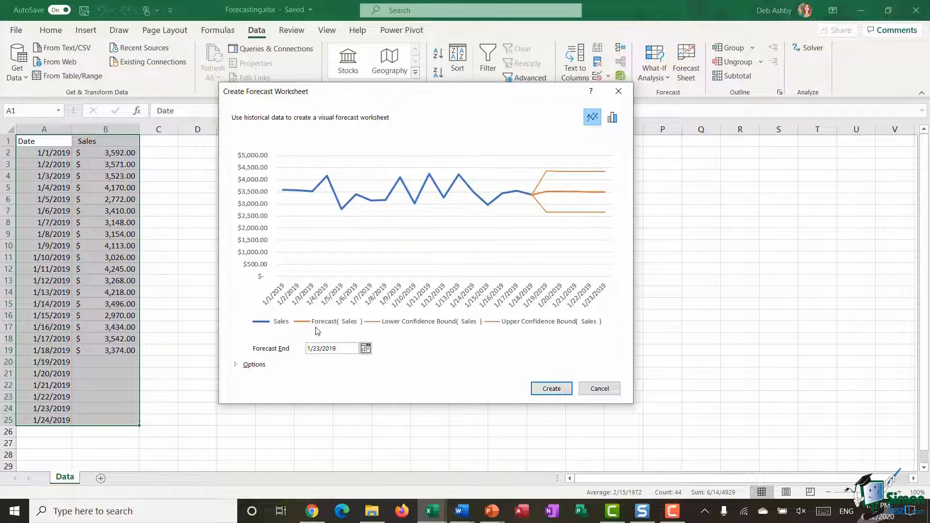
pyautogui.moveTo(561, 196)
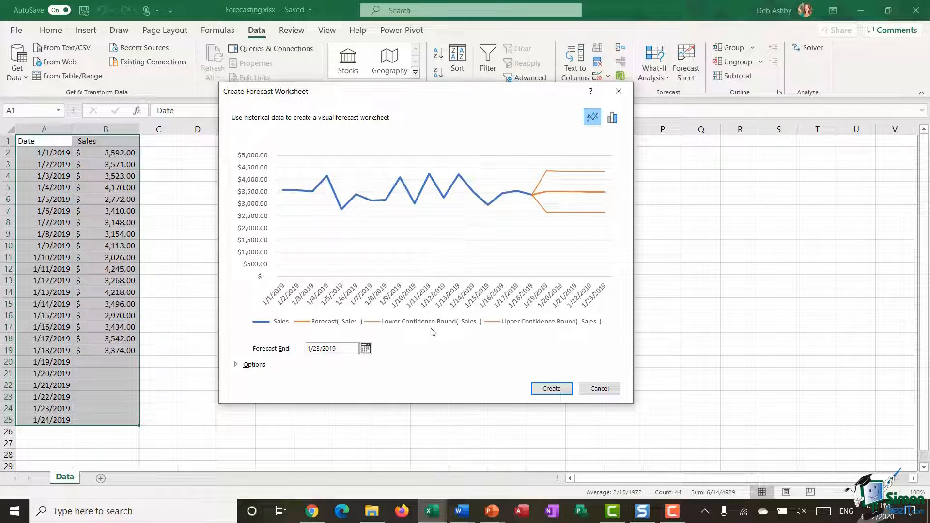
pyautogui.moveTo(531, 227)
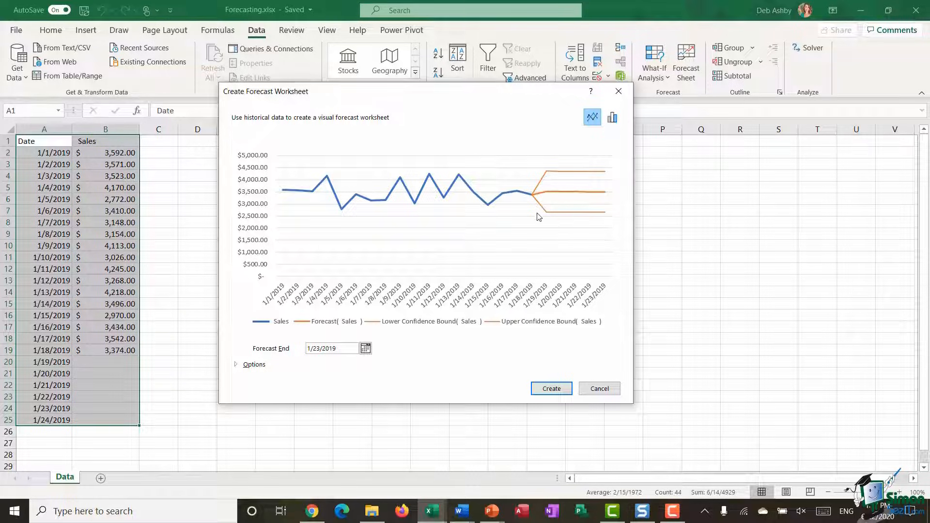
pyautogui.moveTo(582, 196)
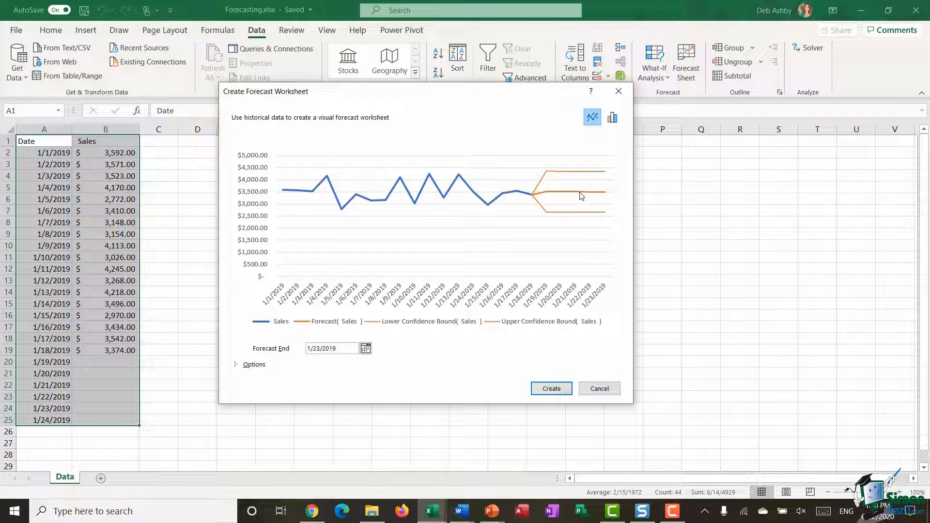
pyautogui.moveTo(603, 198)
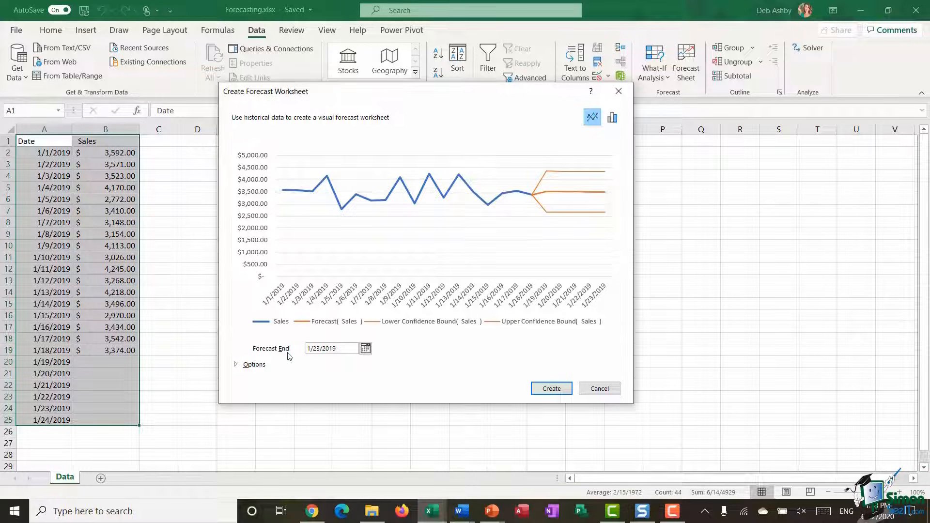
pyautogui.moveTo(365, 348)
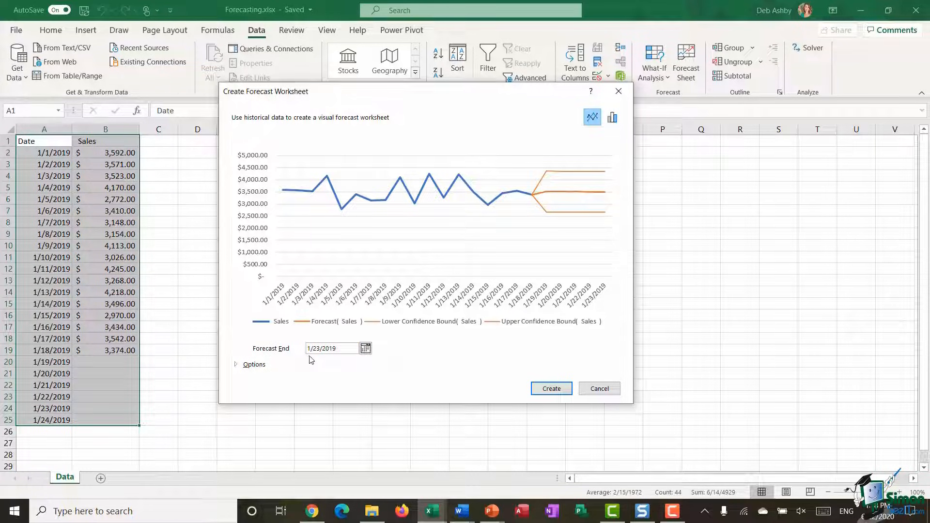
pyautogui.moveTo(331, 348)
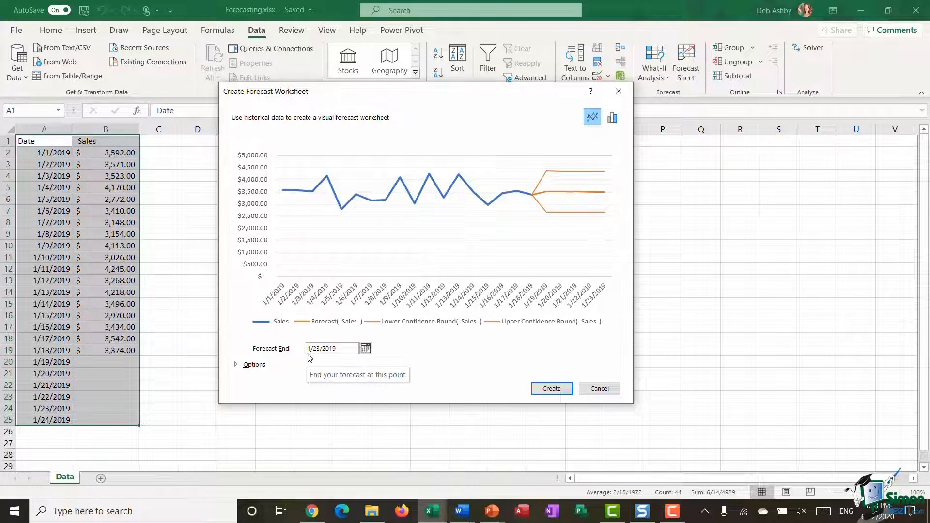
pyautogui.moveTo(52, 414)
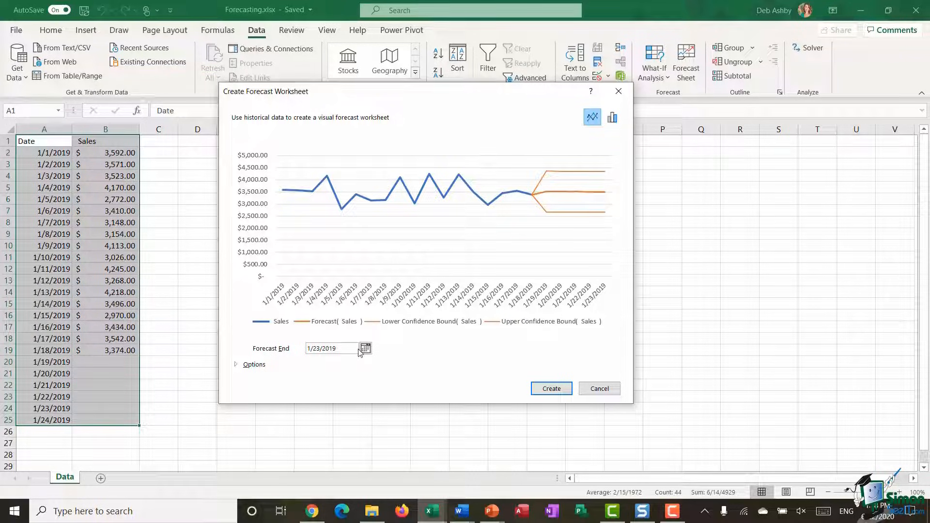
# Set the Forecast End date to January 24, 2019.
pyautogui.click(365, 348)
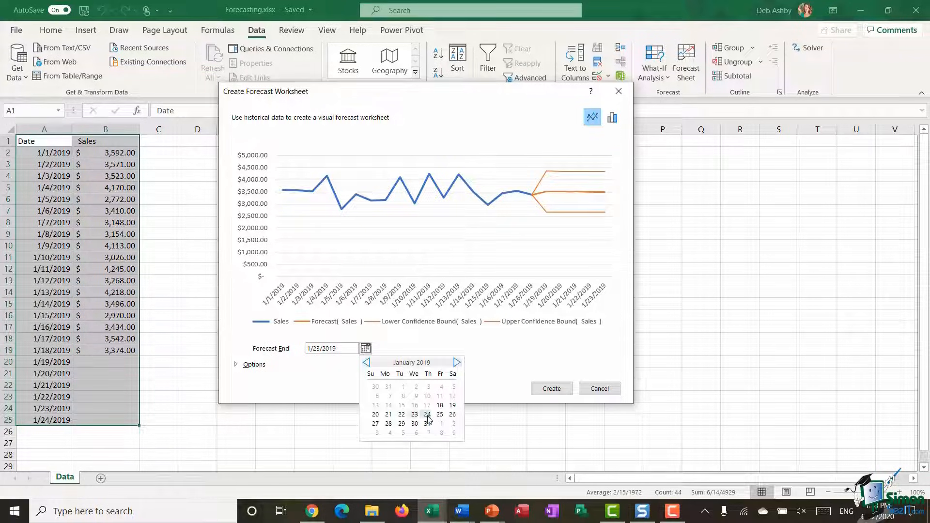
pyautogui.click(428, 414)
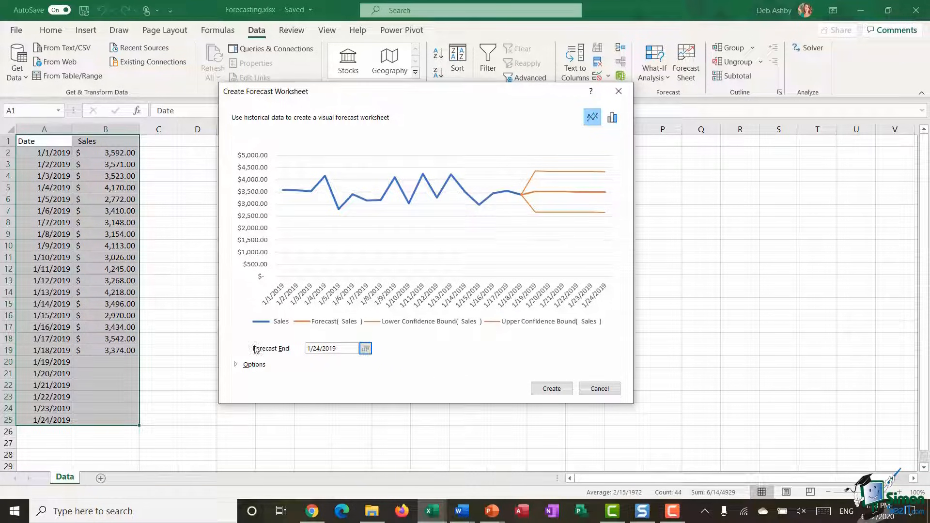
# Expand Options to show the 1/18/2019 start, 95% confidence interval and automatic seasonality.
pyautogui.click(252, 364)
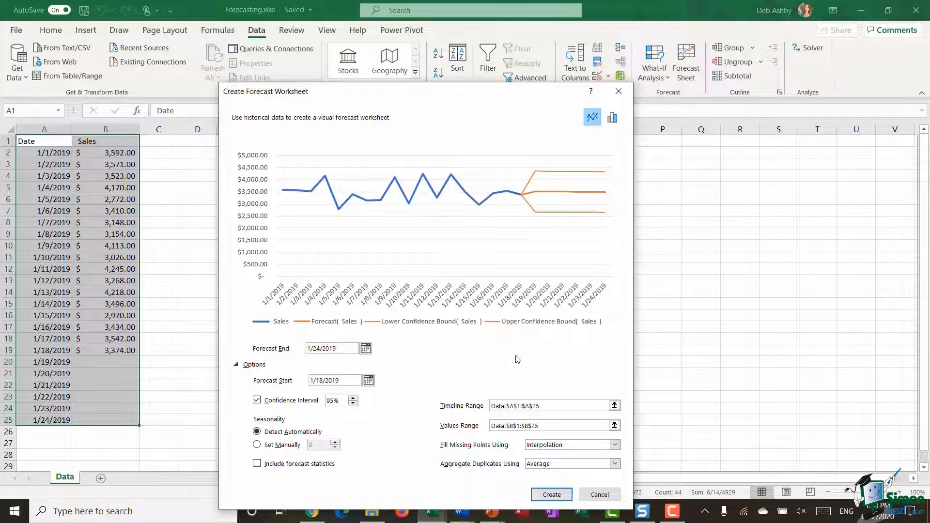
pyautogui.moveTo(307, 391)
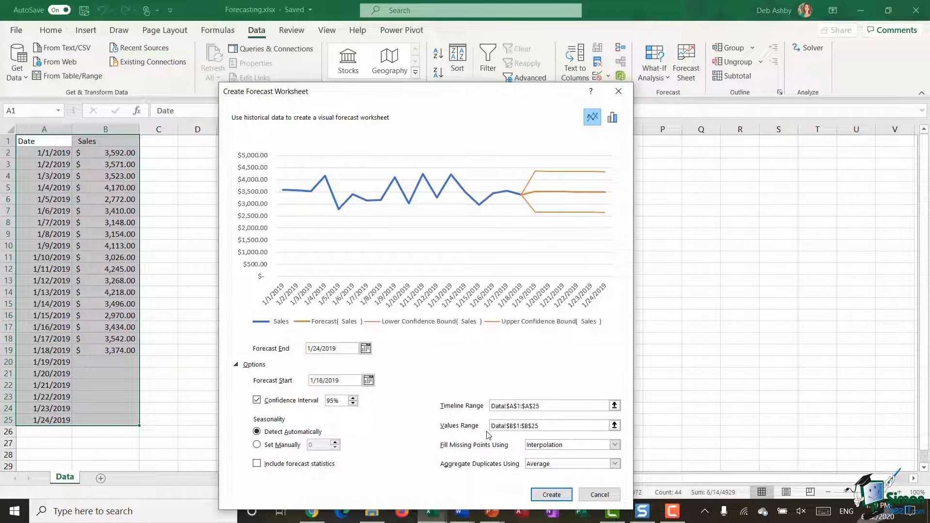
pyautogui.moveTo(398, 476)
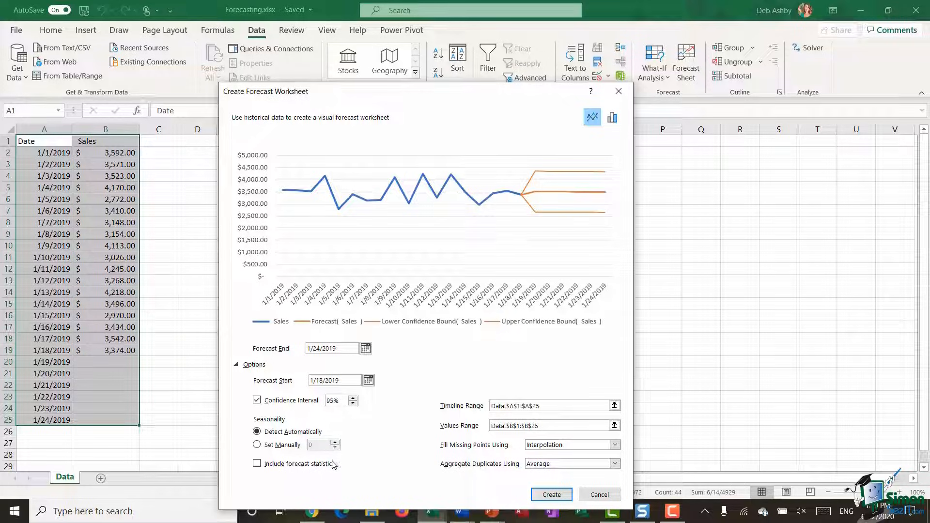
pyautogui.moveTo(415, 379)
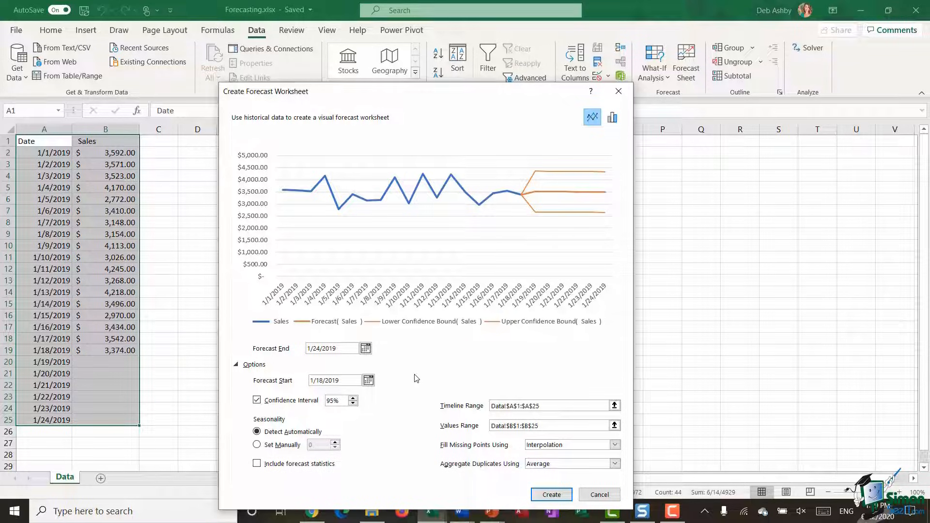
pyautogui.moveTo(282, 350)
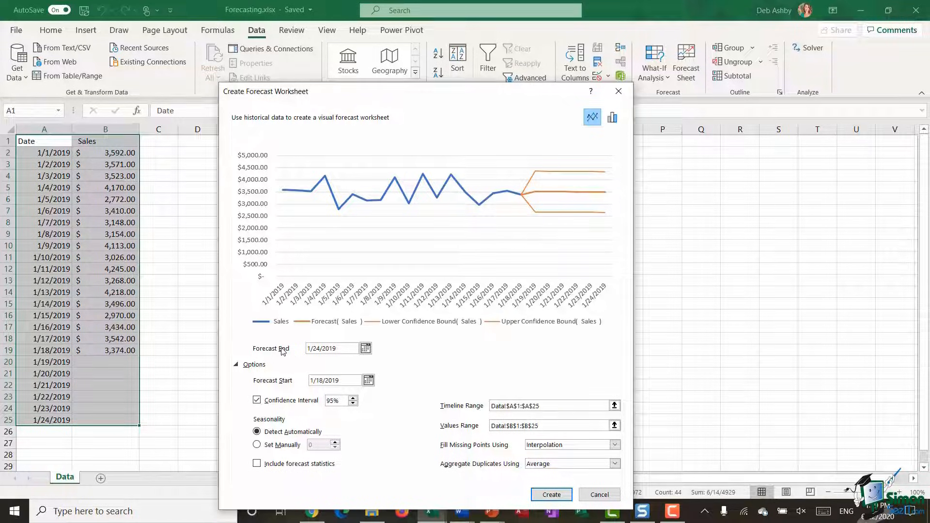
pyautogui.moveTo(284, 386)
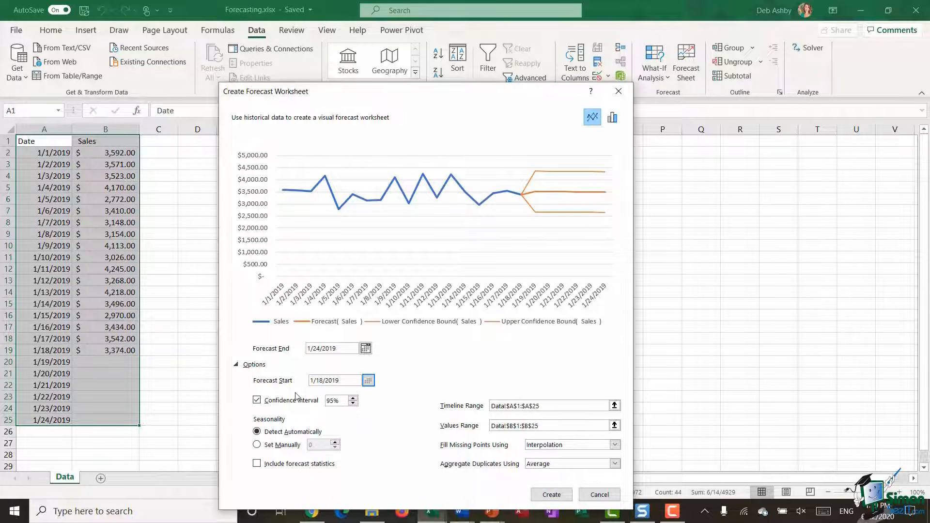
pyautogui.moveTo(334, 380)
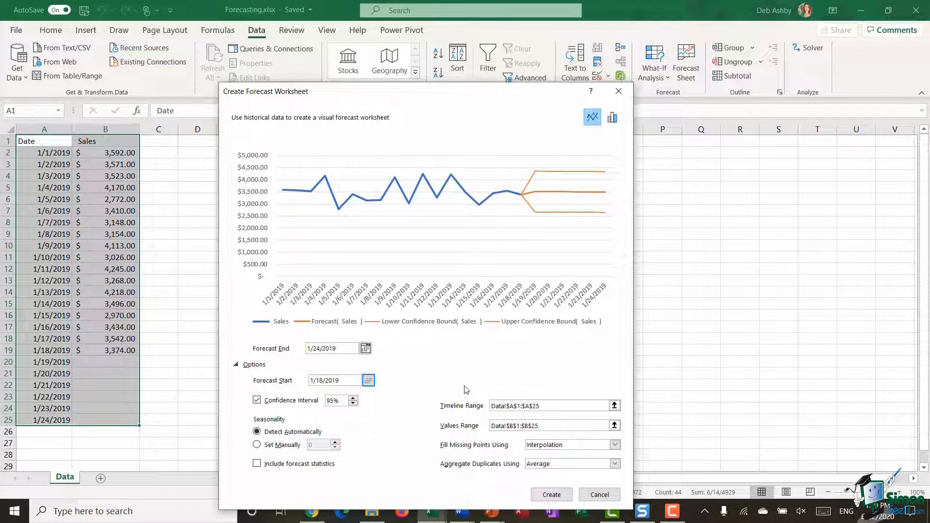
pyautogui.moveTo(487, 206)
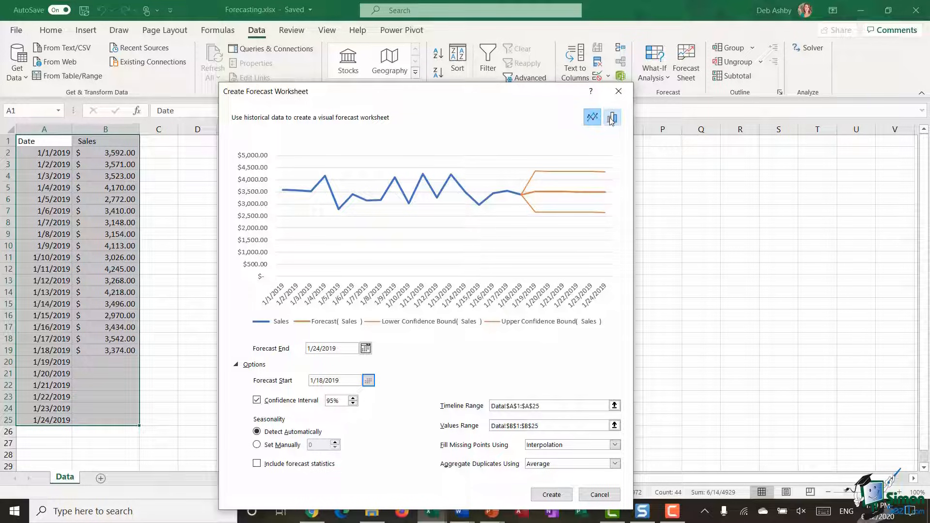
pyautogui.moveTo(612, 118)
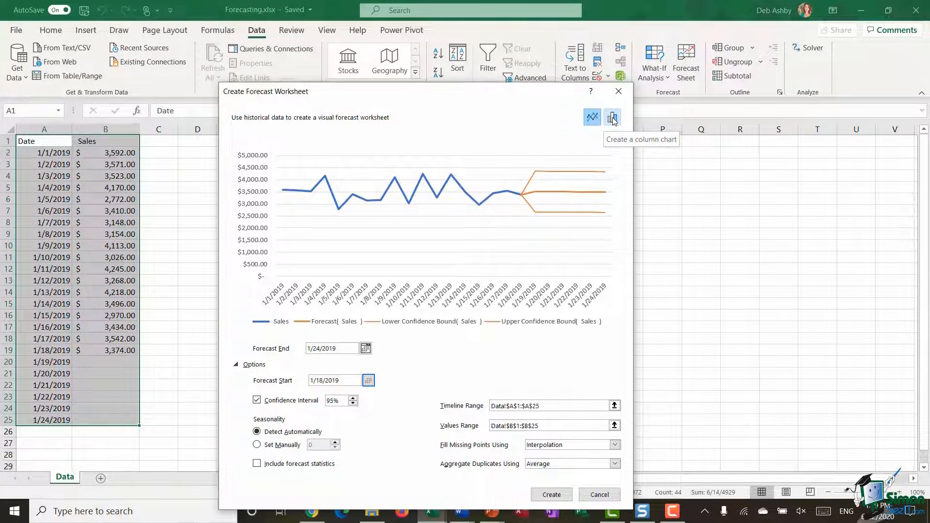
pyautogui.click(612, 117)
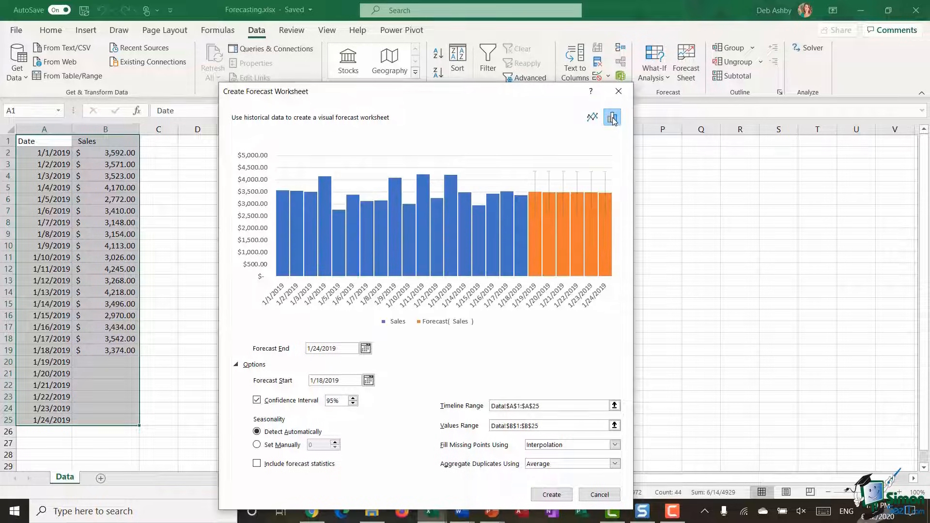
pyautogui.click(611, 117)
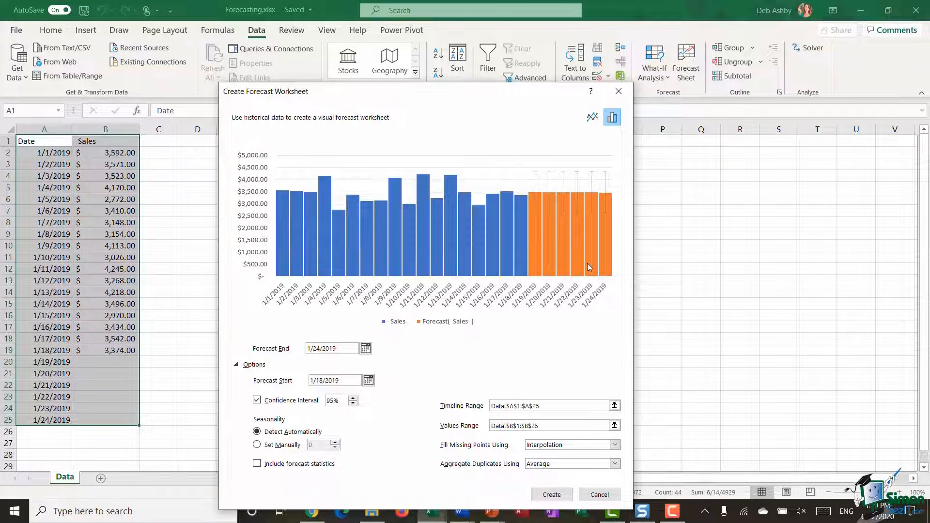
pyautogui.moveTo(557, 183)
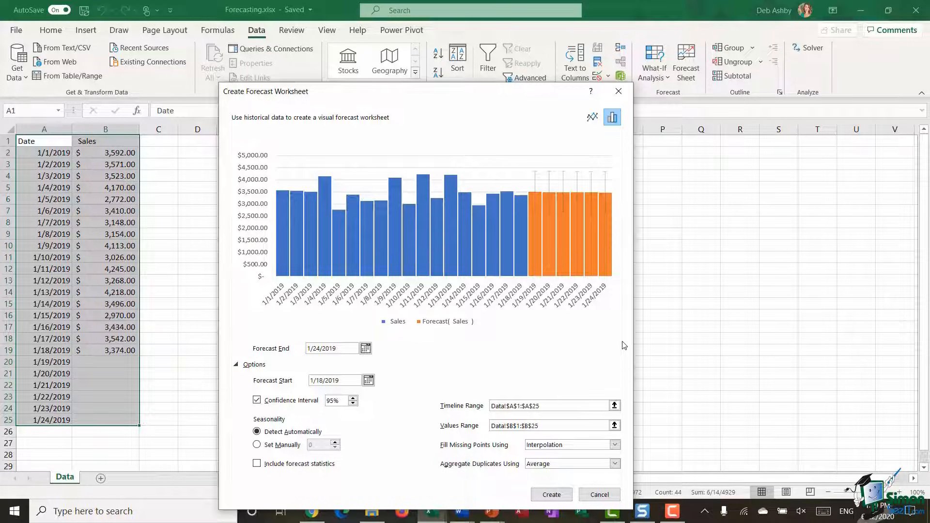
pyautogui.click(591, 118)
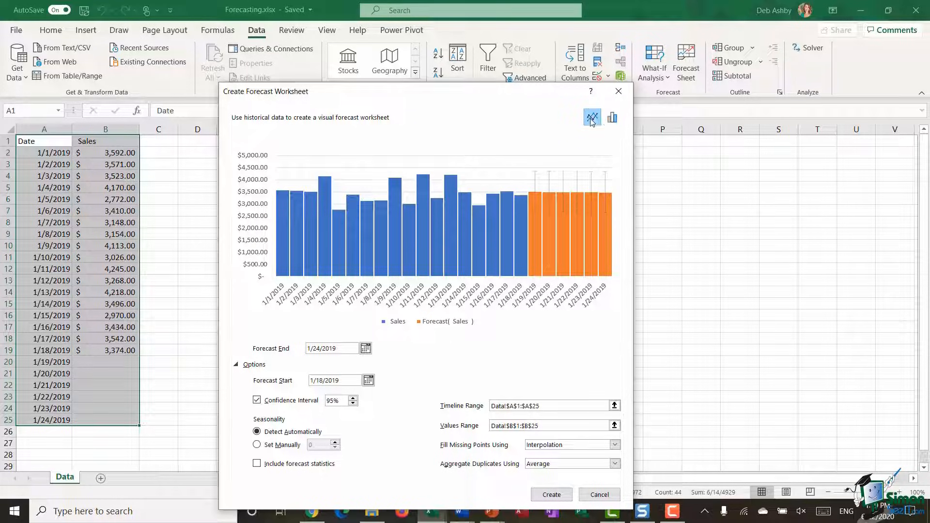
pyautogui.click(591, 118)
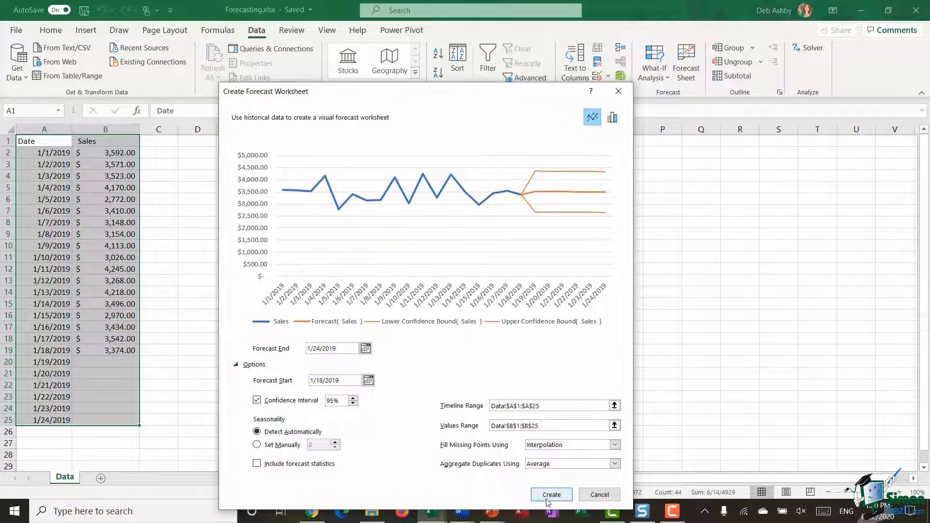
# Create the forecast sheet, dismiss its tip, and inspect the 1/24/2019 upper bound formula.
pyautogui.click(551, 494)
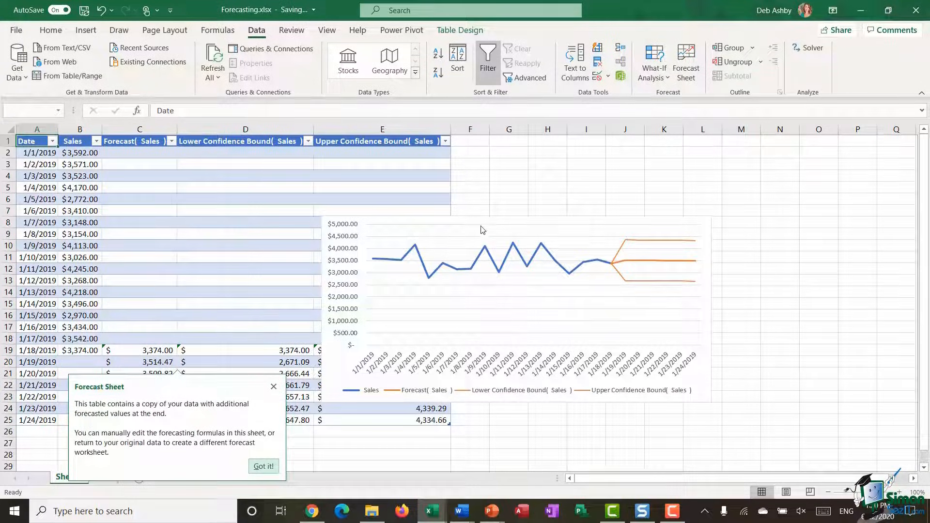
pyautogui.click(263, 466)
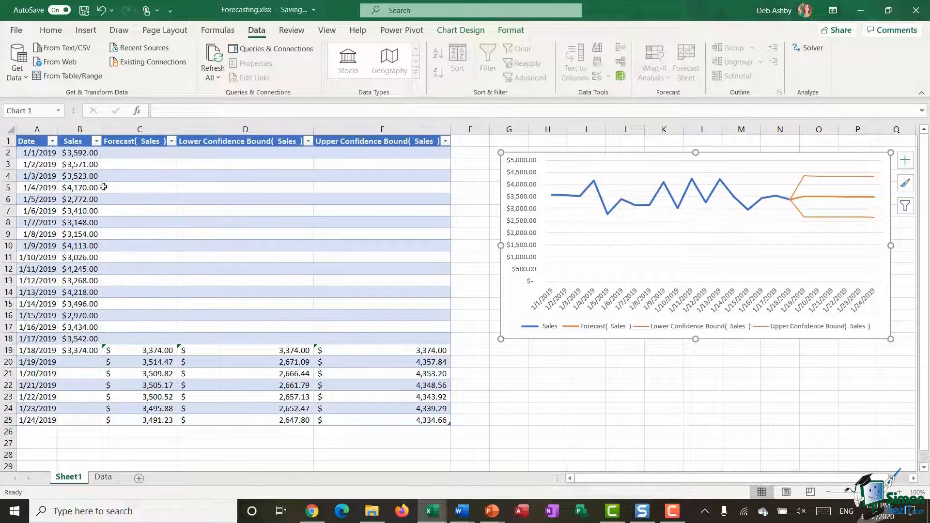
pyautogui.moveTo(129, 348)
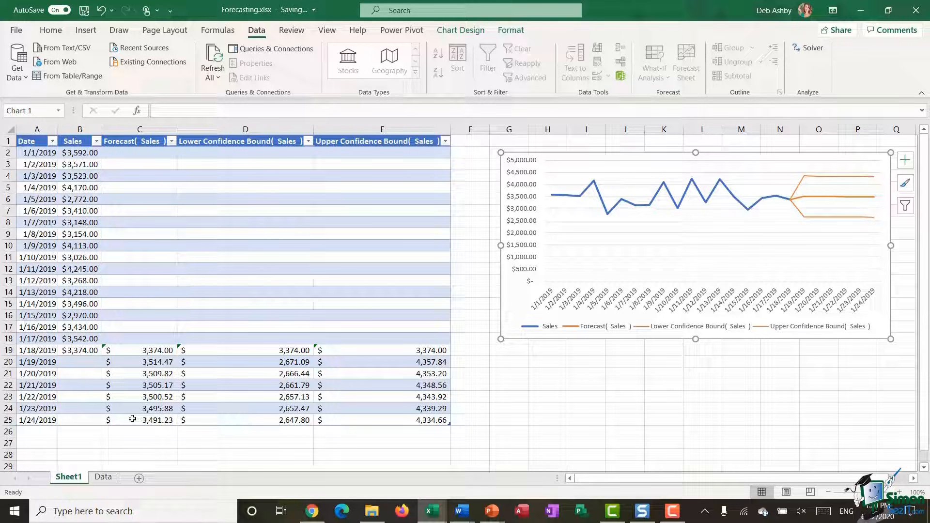
pyautogui.moveTo(274, 417)
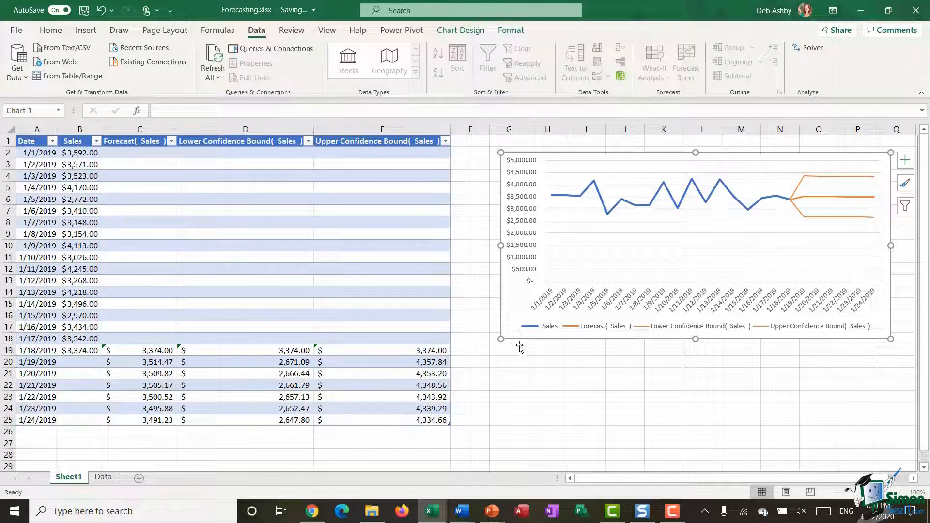
pyautogui.moveTo(109, 429)
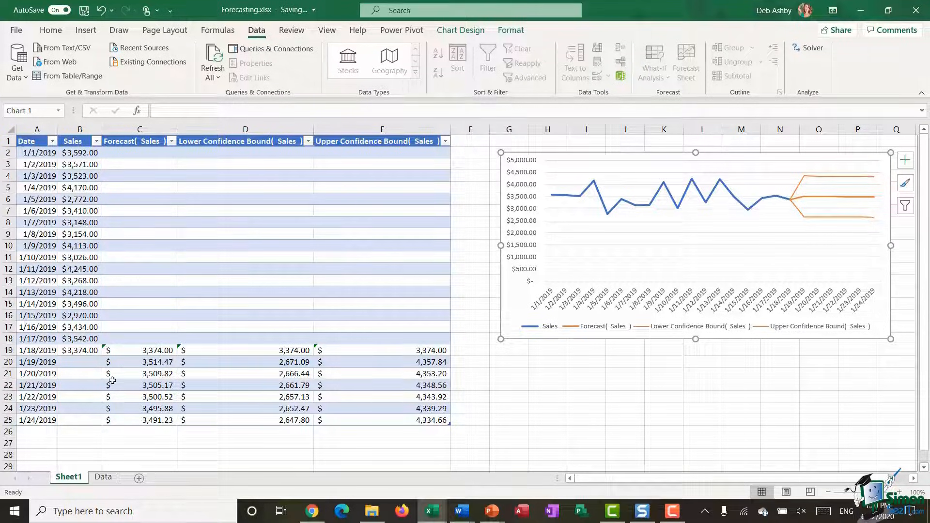
pyautogui.moveTo(123, 454)
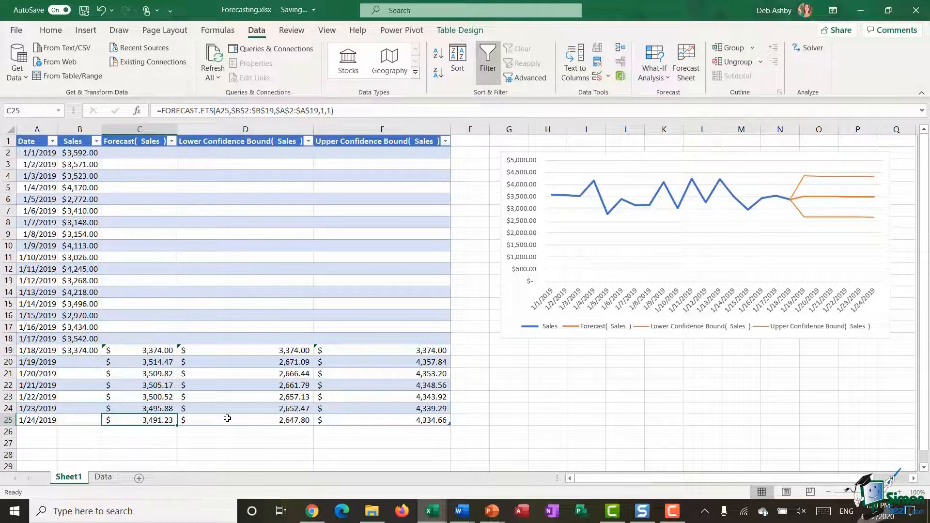
pyautogui.click(382, 419)
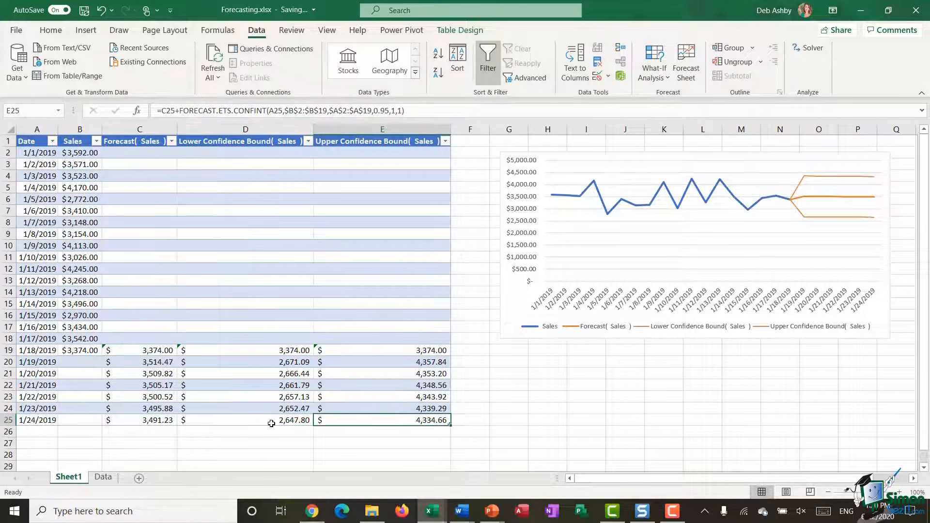